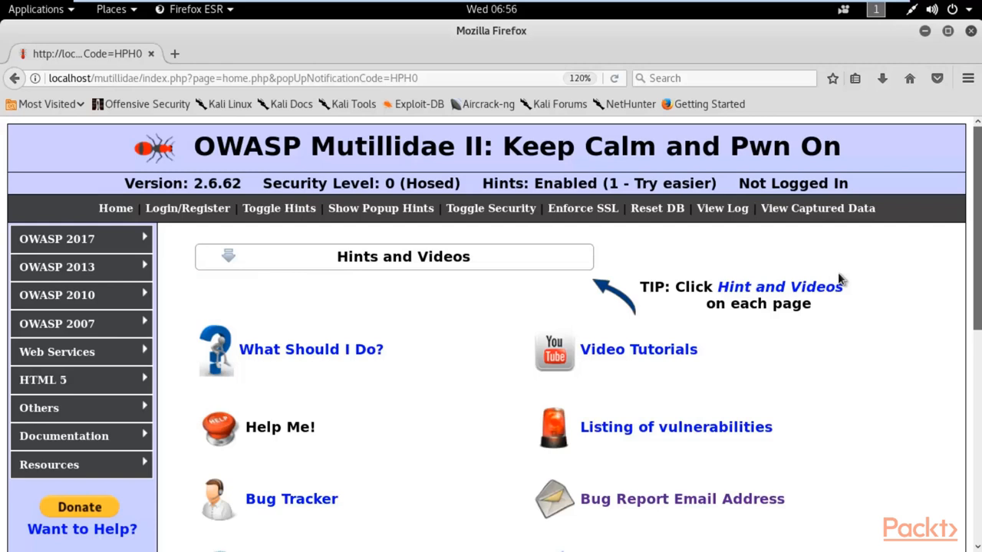
pyautogui.moveTo(689, 179)
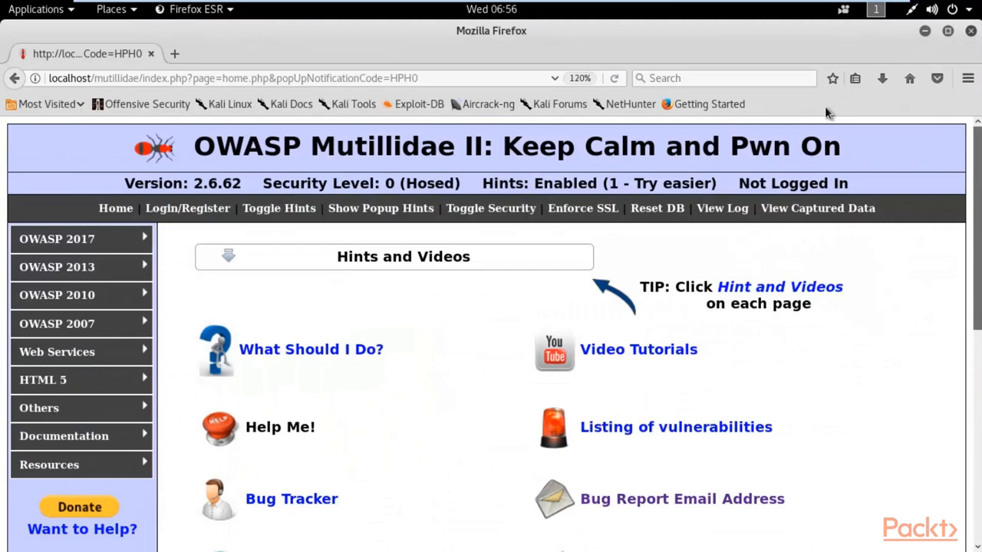
pyautogui.moveTo(826, 234)
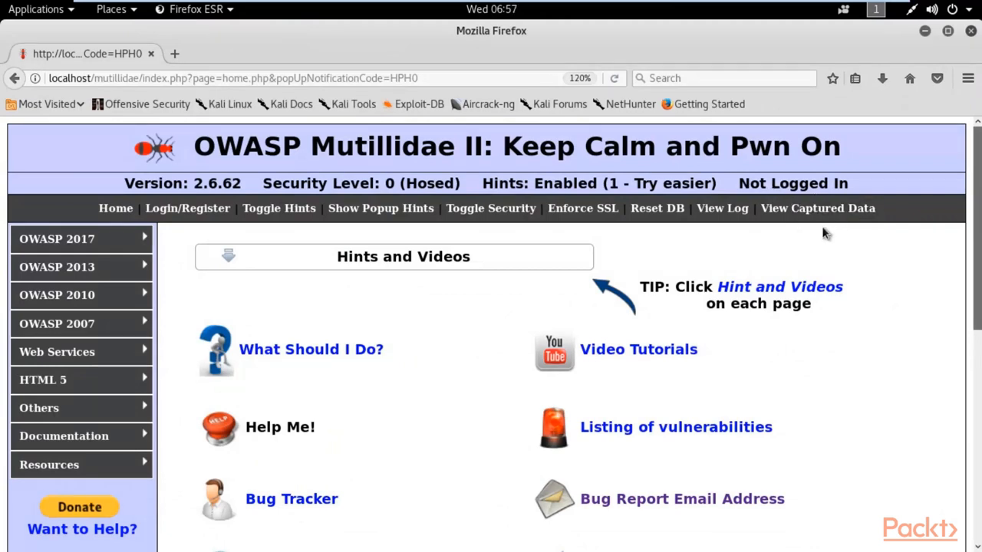
pyautogui.moveTo(812, 238)
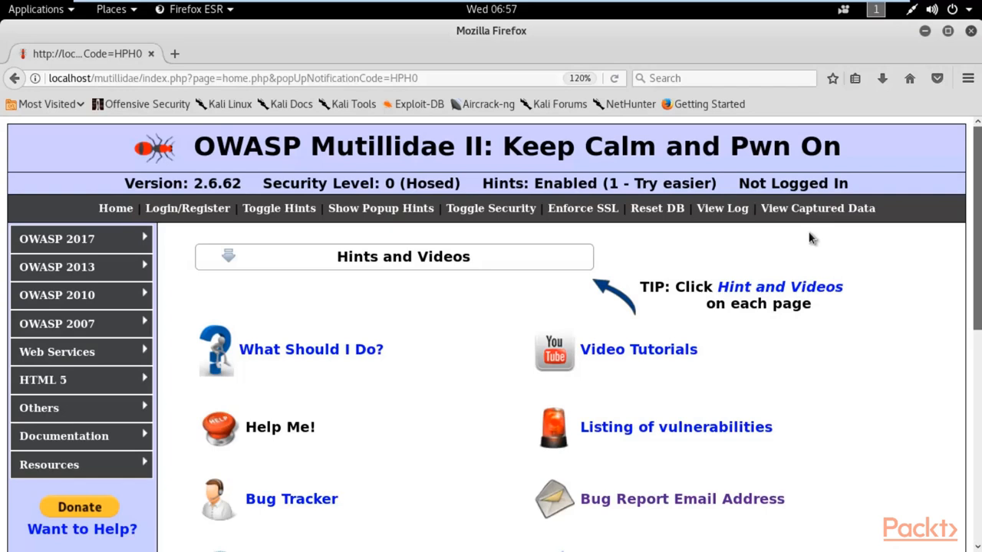
# Step: Open the Repeater lesson under OWASP 2017 > A1 - Injection (Other) > Buffer Overflow
pyautogui.click(57, 239)
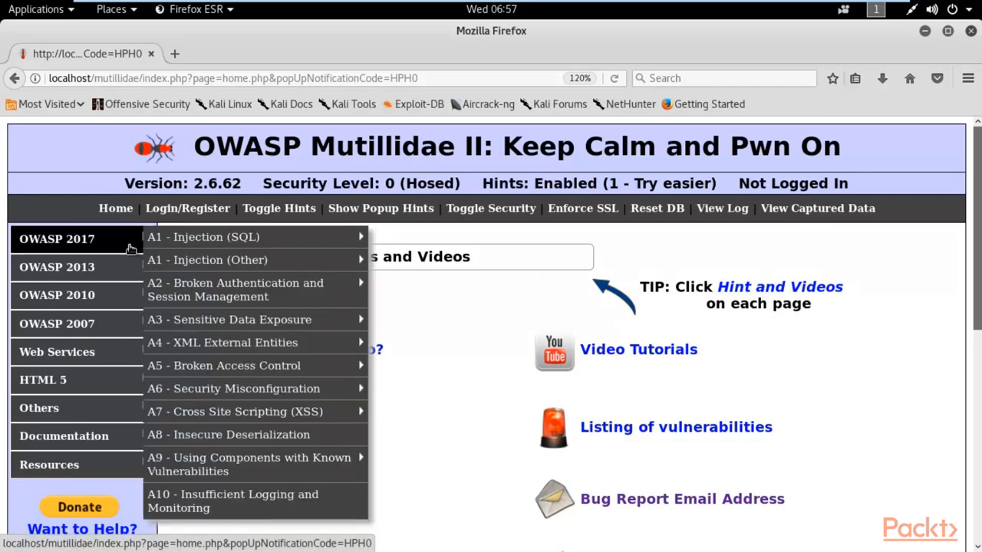
pyautogui.moveTo(207, 260)
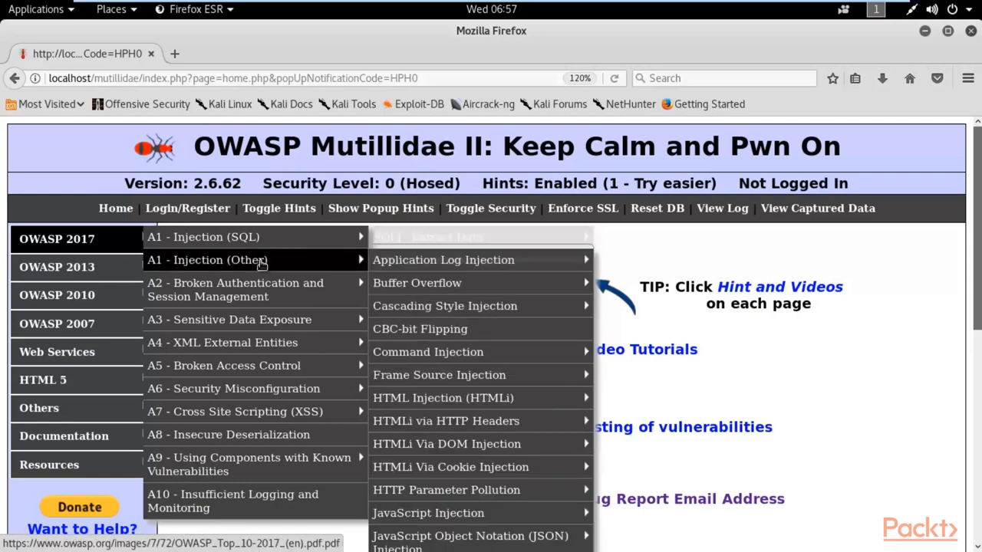
pyautogui.moveTo(340, 268)
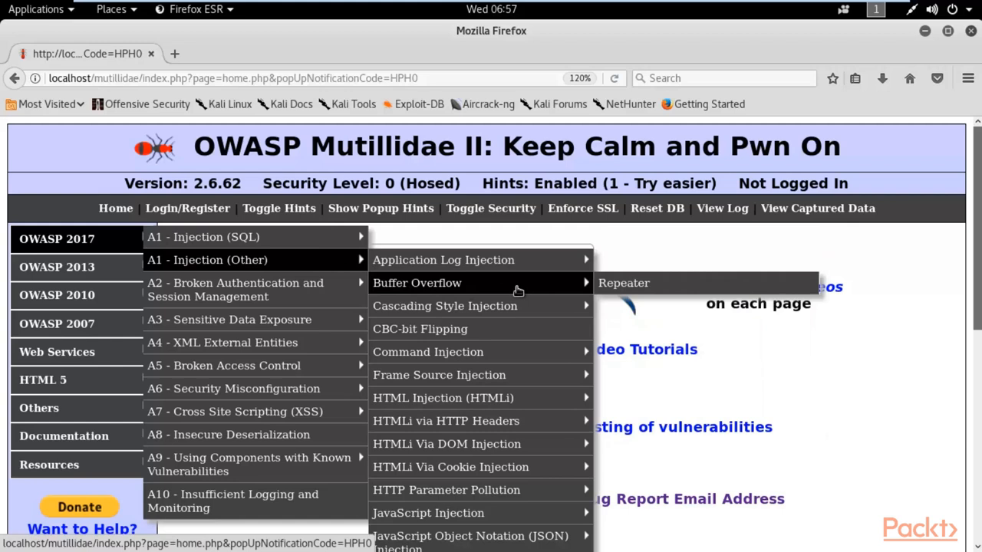
pyautogui.click(623, 283)
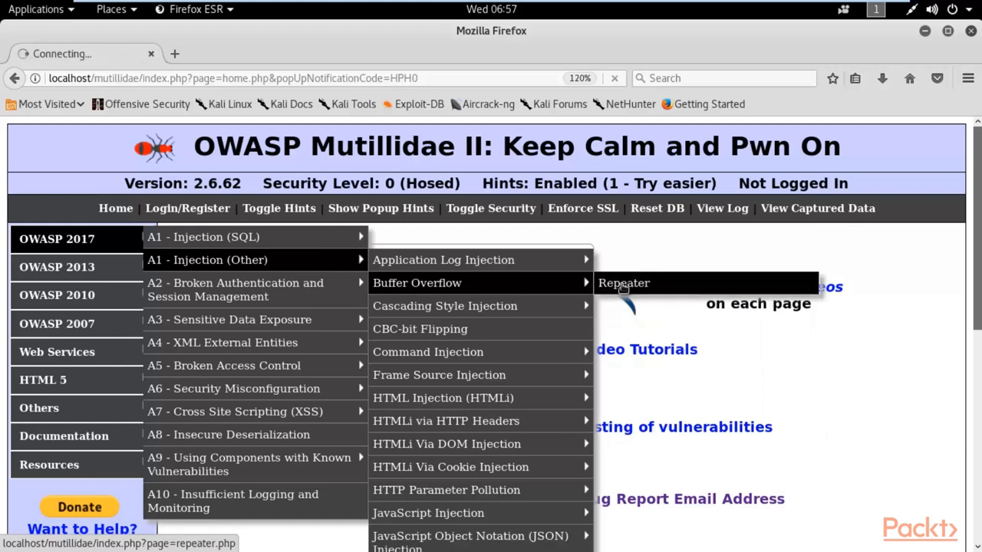
pyautogui.click(623, 283)
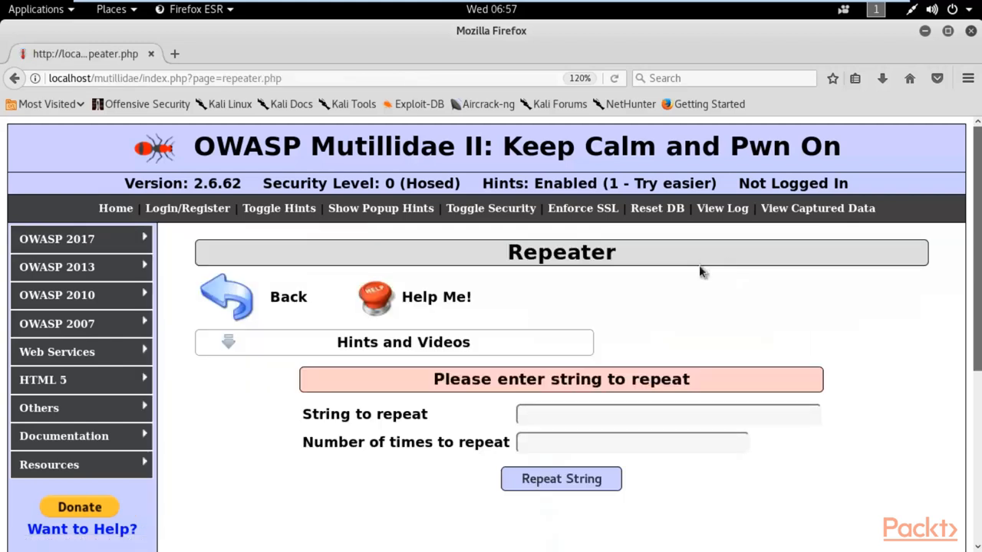
pyautogui.click(668, 415)
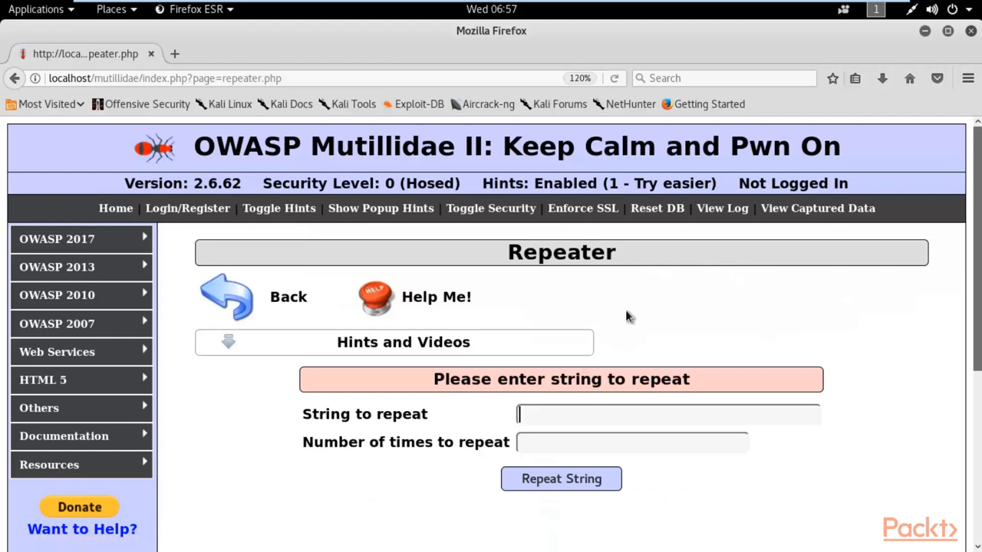
pyautogui.moveTo(632, 309)
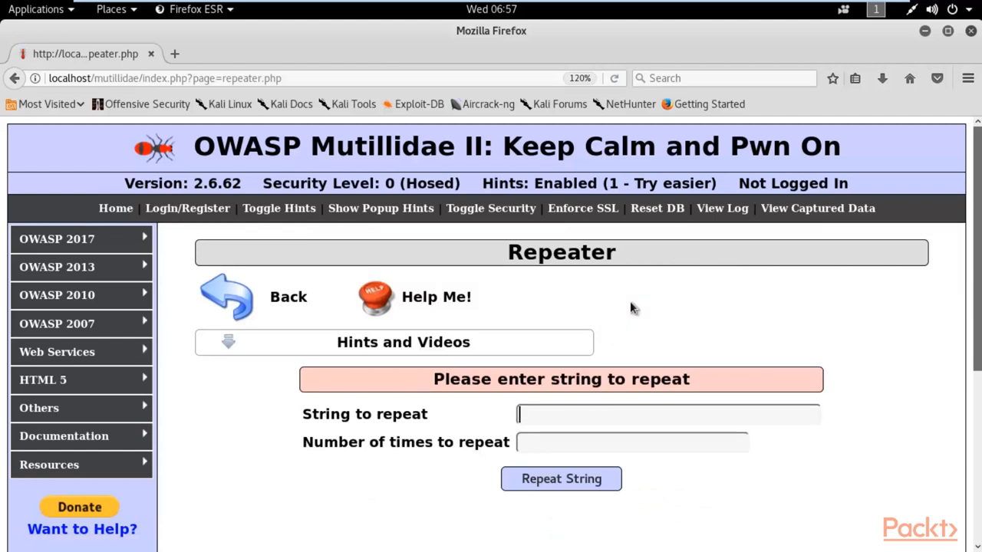
pyautogui.scroll(-3)
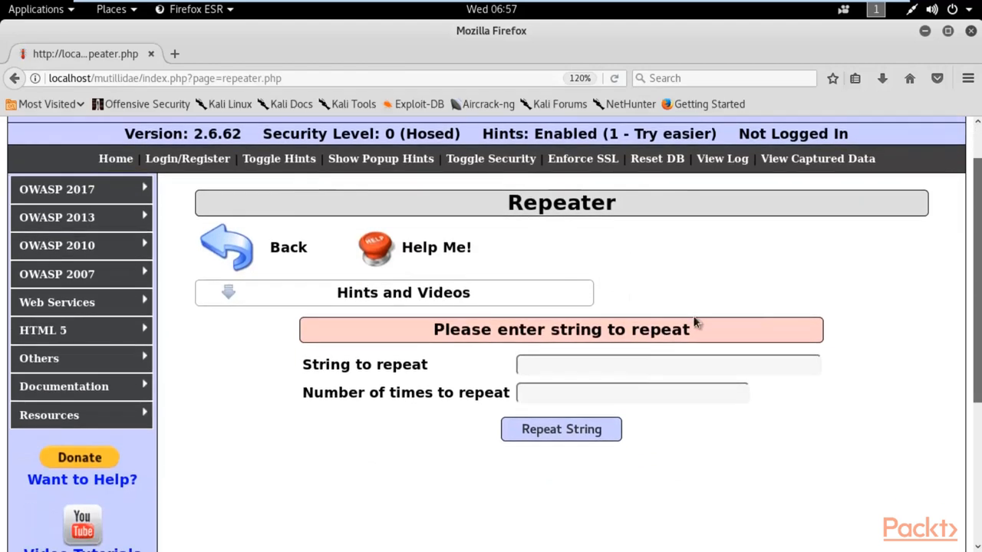
pyautogui.moveTo(675, 280)
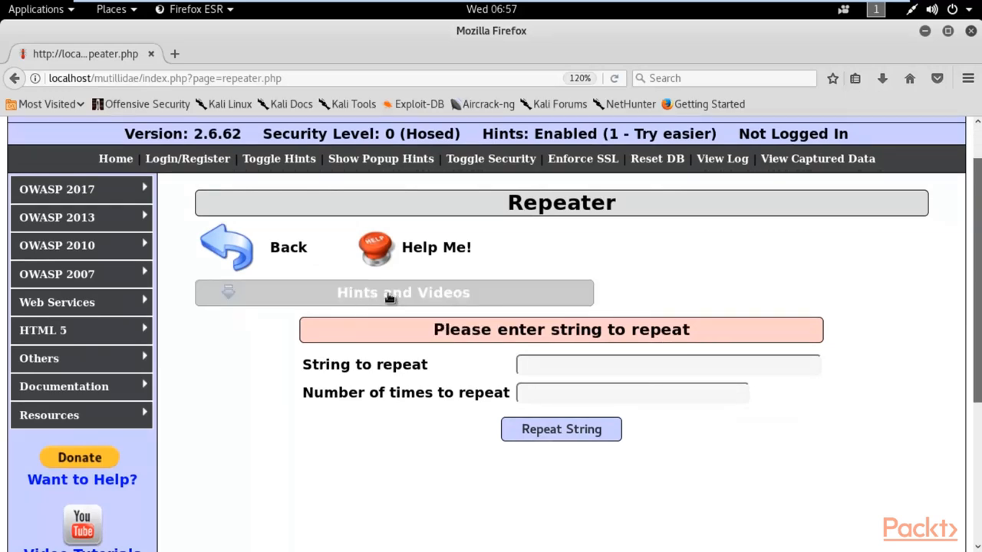
# Step: Expand Hints and Videos and open the Buffer Overflow hint in a new tab
pyautogui.click(403, 293)
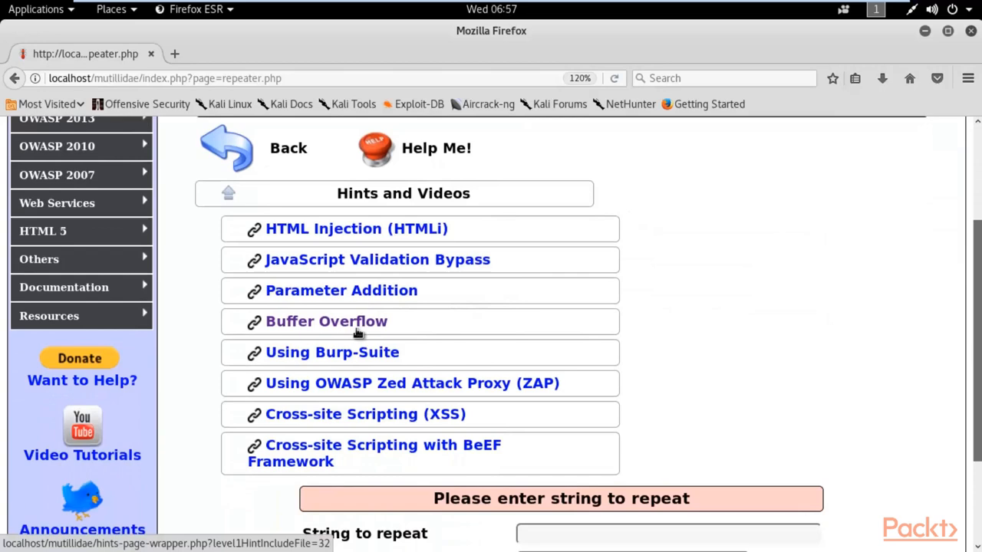
pyautogui.click(326, 321)
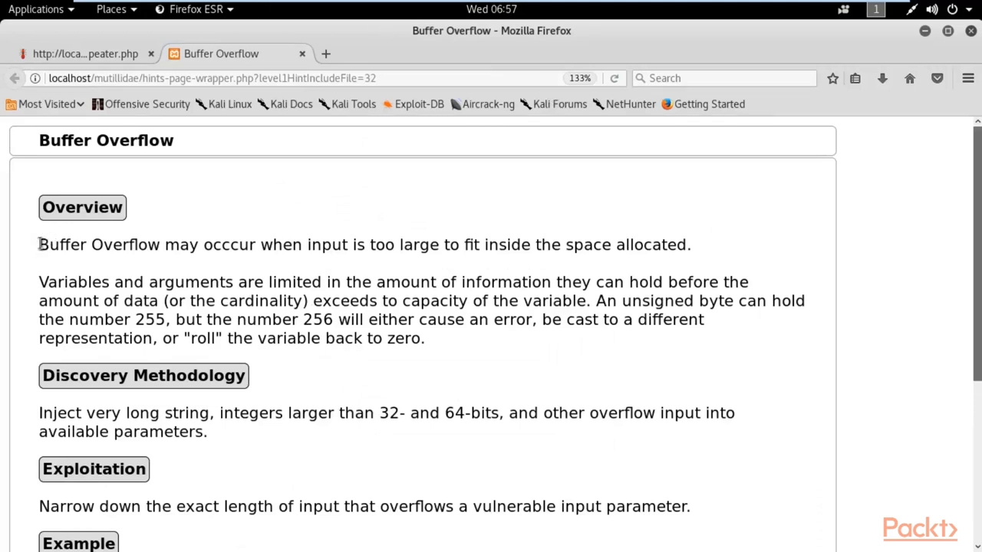
pyautogui.doubleClick(328, 244)
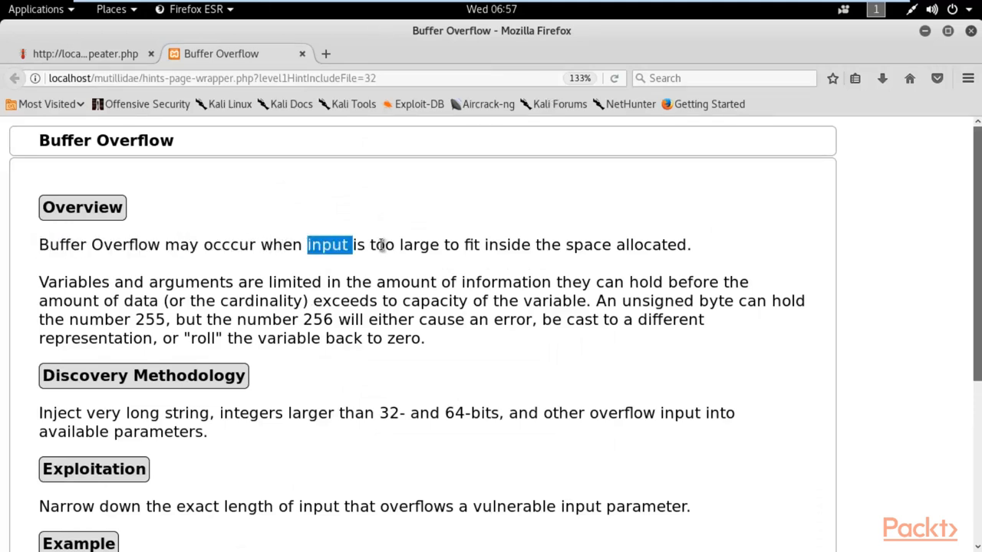
pyautogui.moveTo(329, 245); pyautogui.dragTo(691, 245)
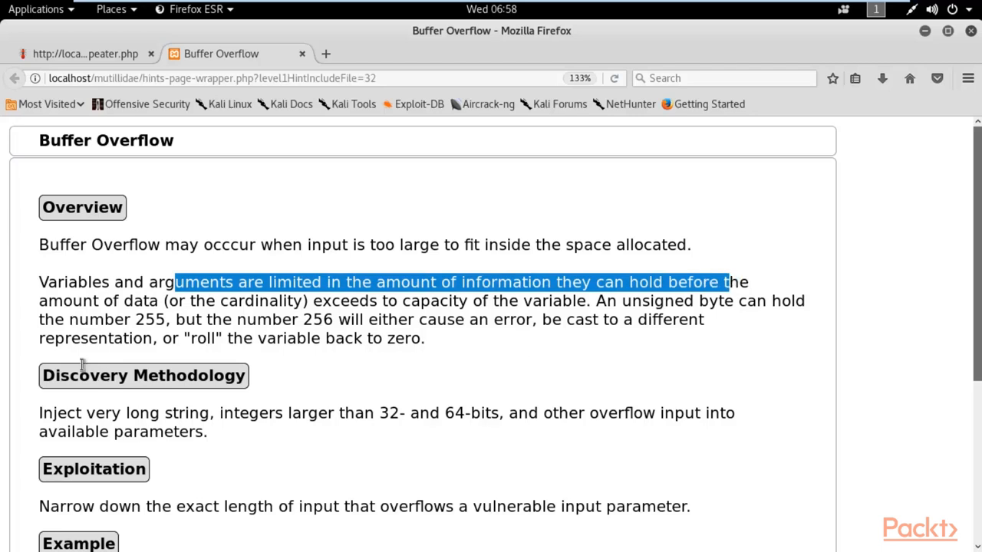
pyautogui.moveTo(174, 282); pyautogui.dragTo(579, 301)
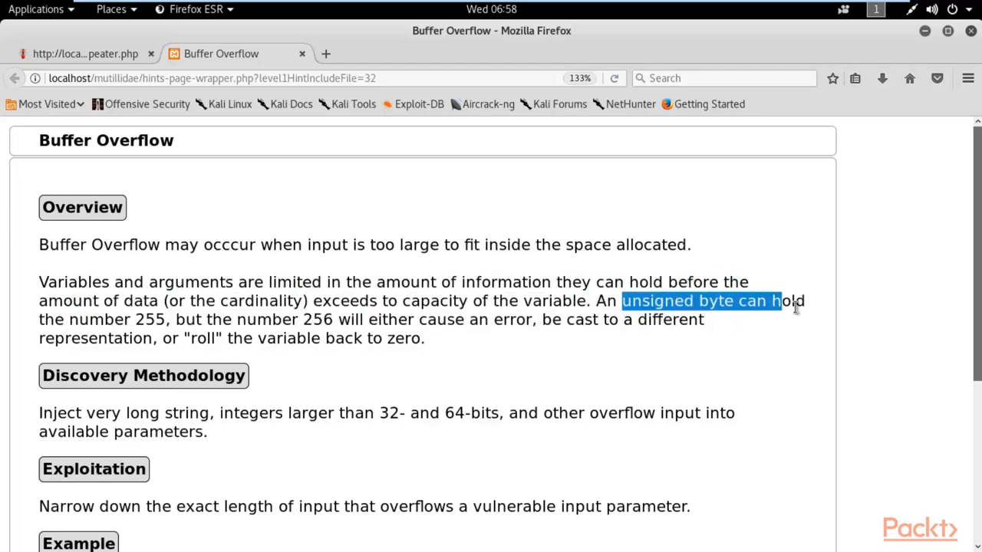
pyautogui.click(274, 330)
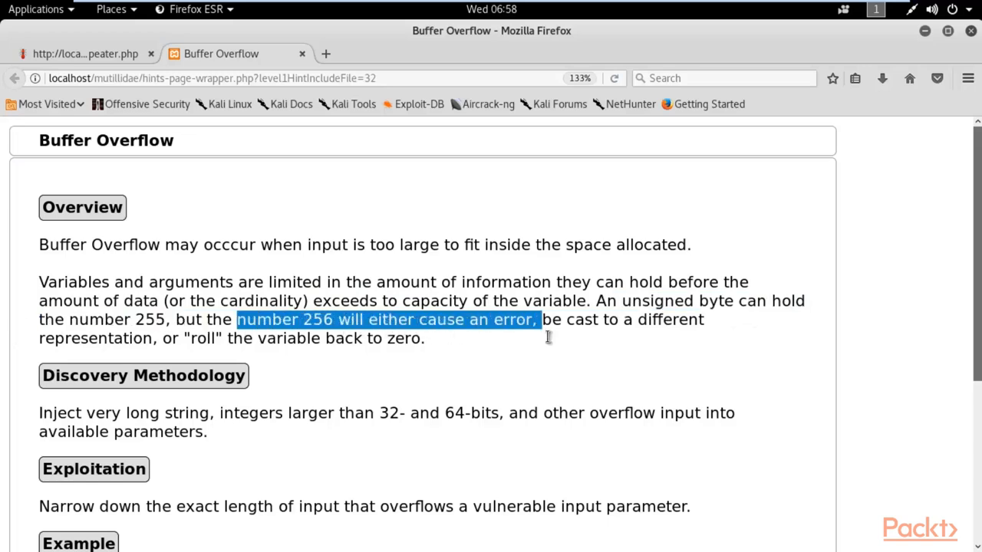
pyautogui.scroll(-3)
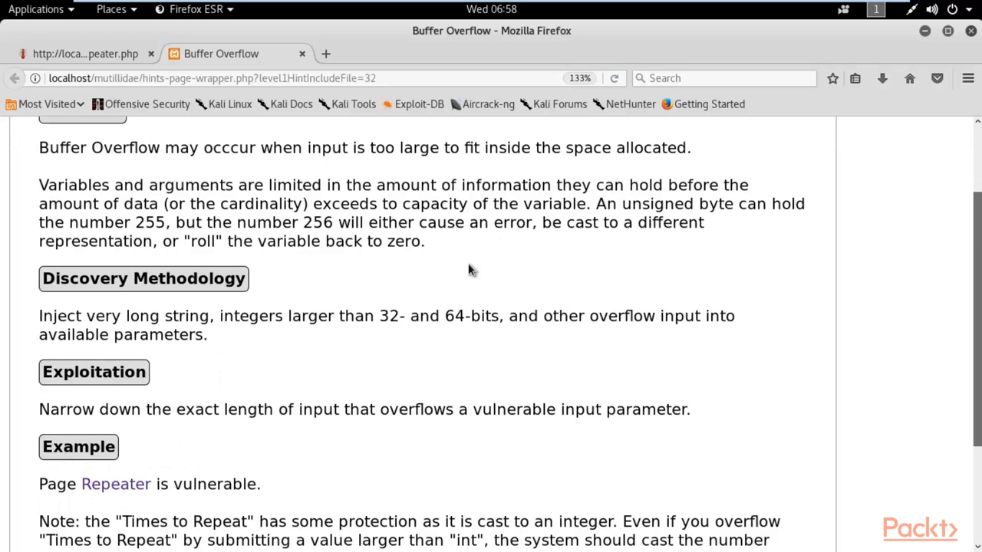
pyautogui.scroll(-3)
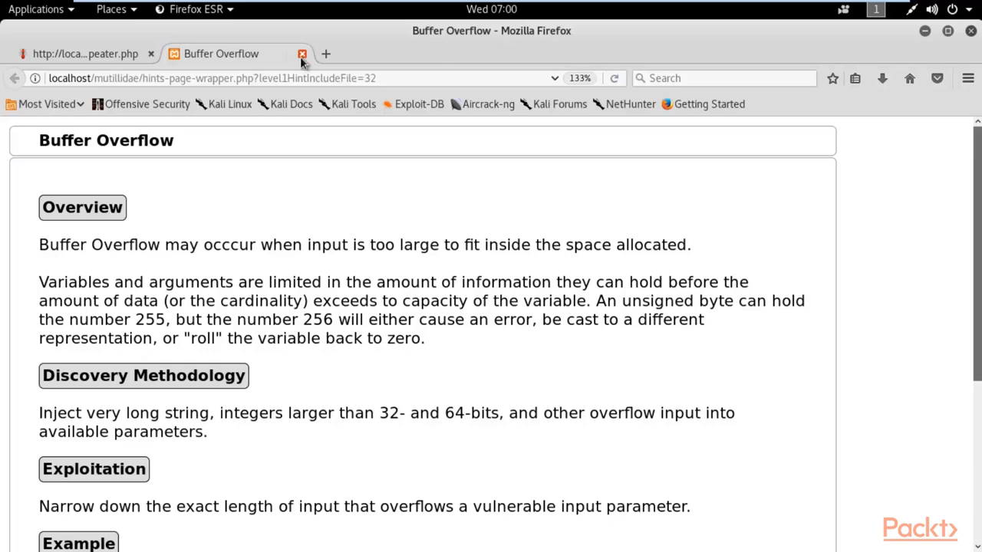
# Step: Close the Buffer Overflow hint tab and scroll down to the Repeater form
pyautogui.click(301, 54)
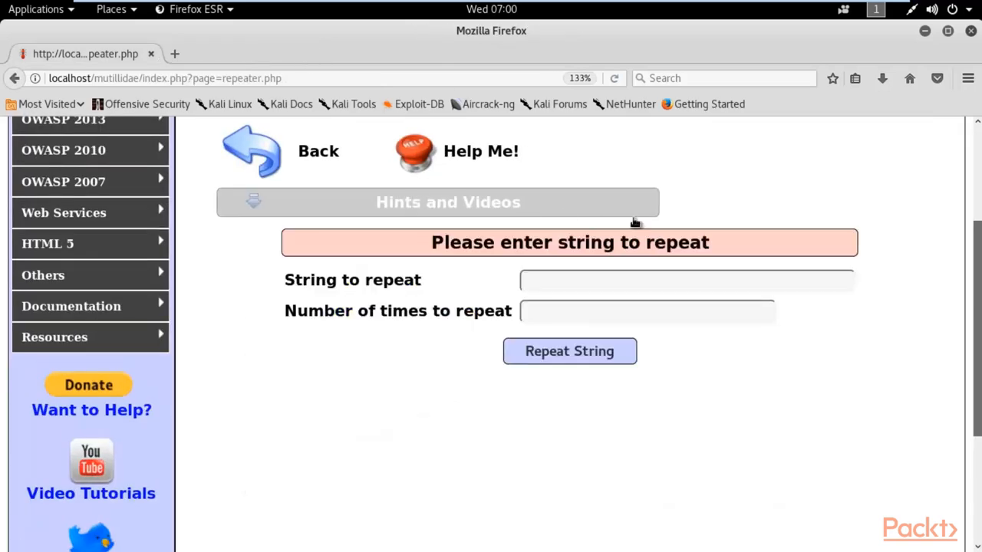
pyautogui.scroll(-3)
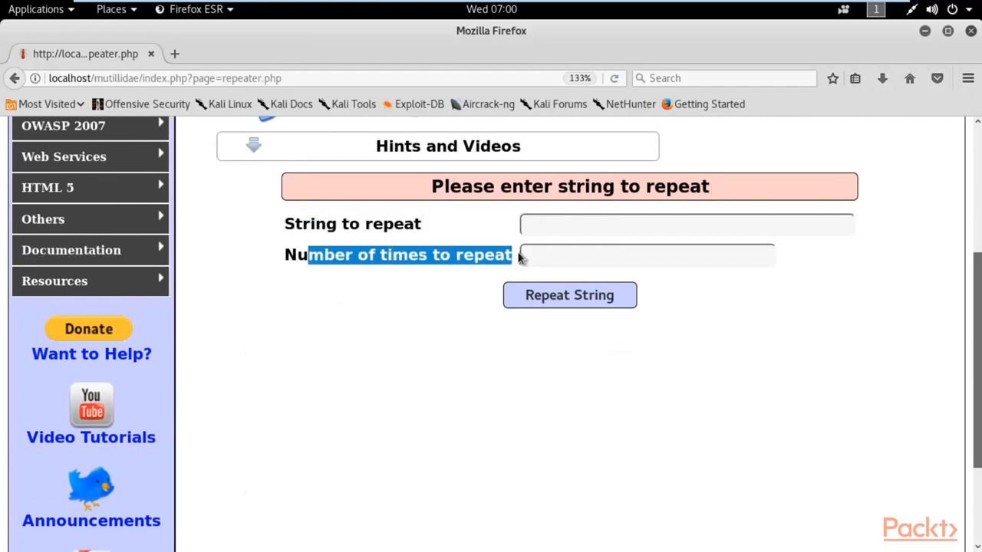
# Step: Enter 'a' as the string to repeat and 100000 as the repeat count
pyautogui.click(686, 223)
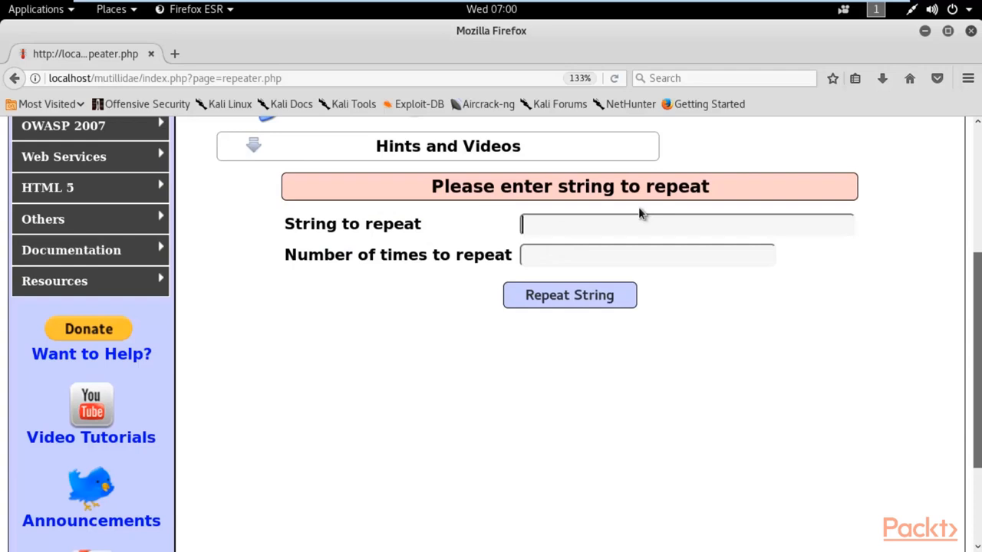
pyautogui.write('a')
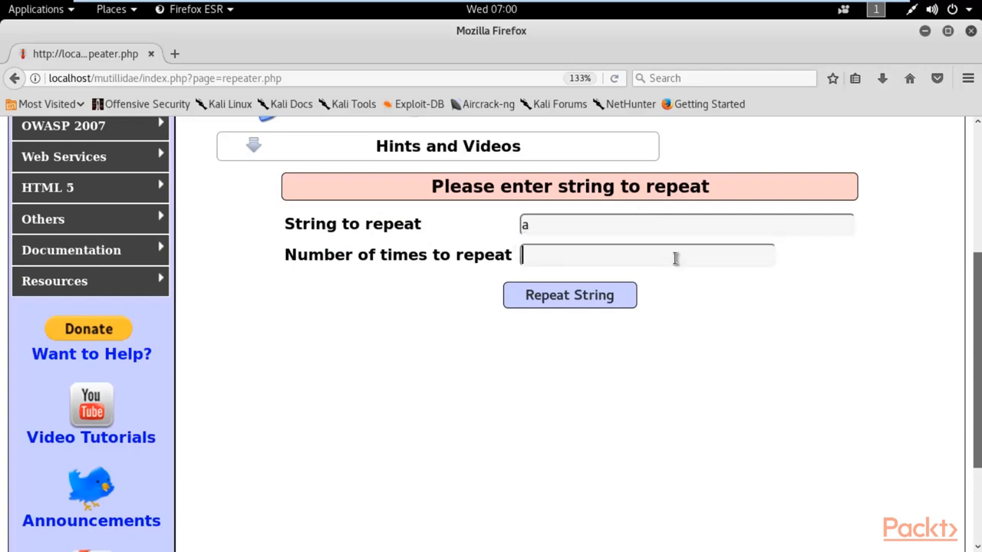
pyautogui.write('1')
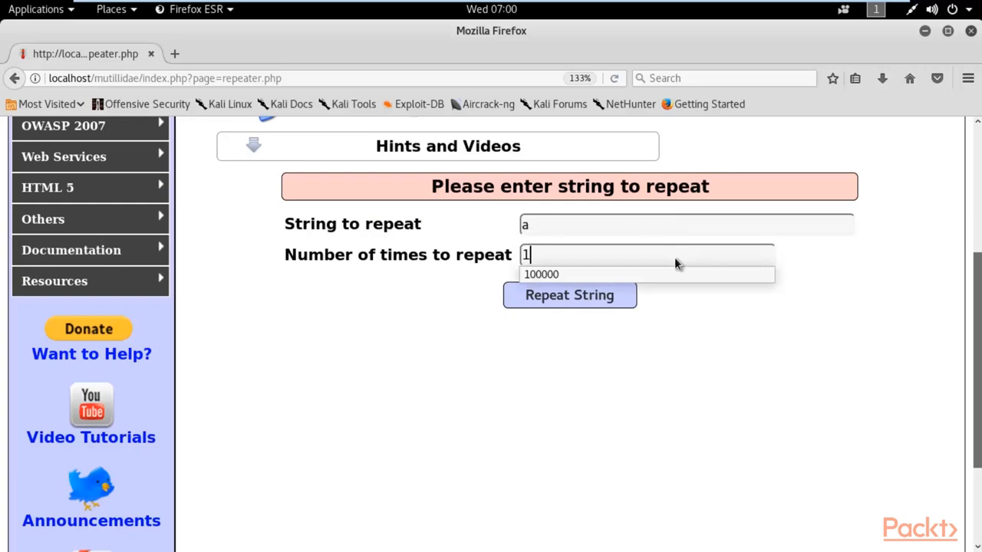
pyautogui.write('00000')
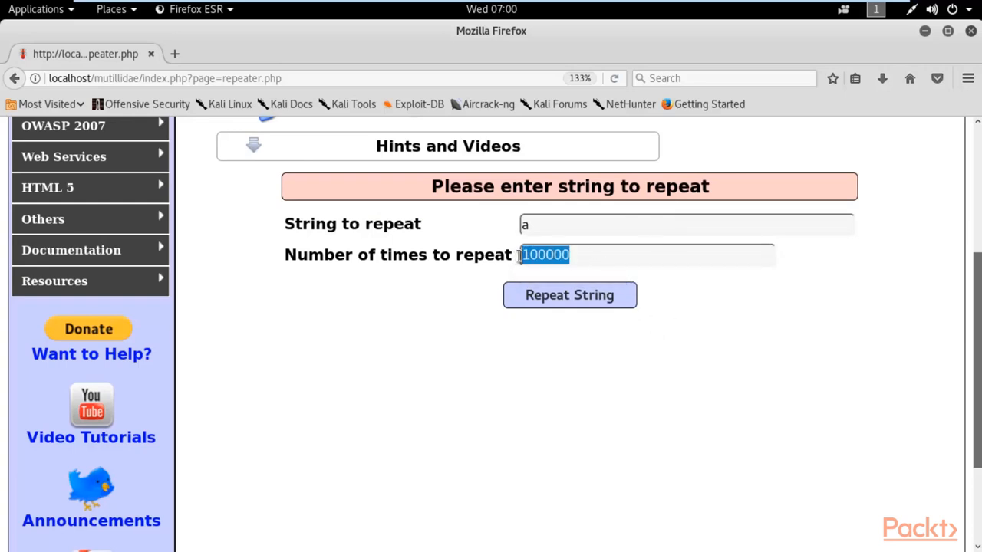
pyautogui.click(537, 380)
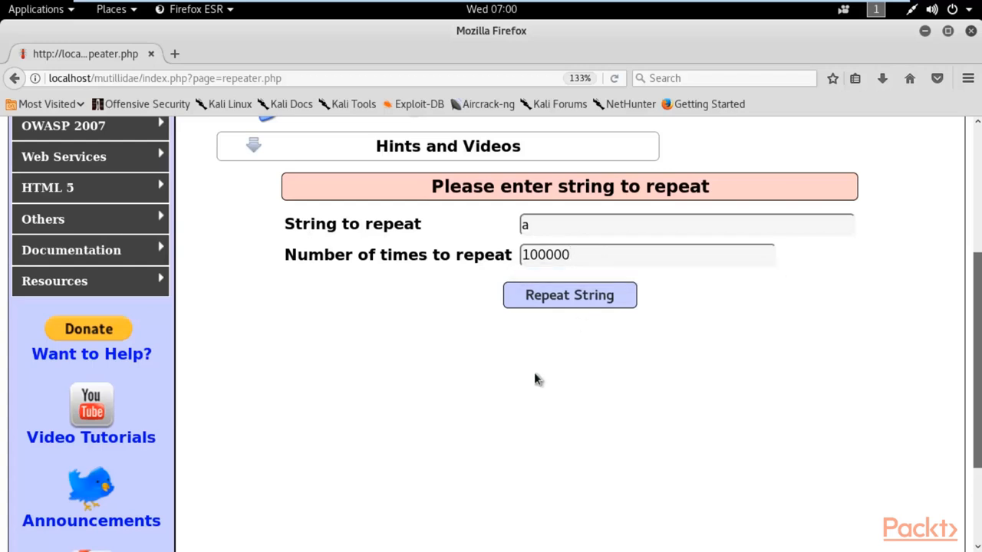
pyautogui.moveTo(560, 299)
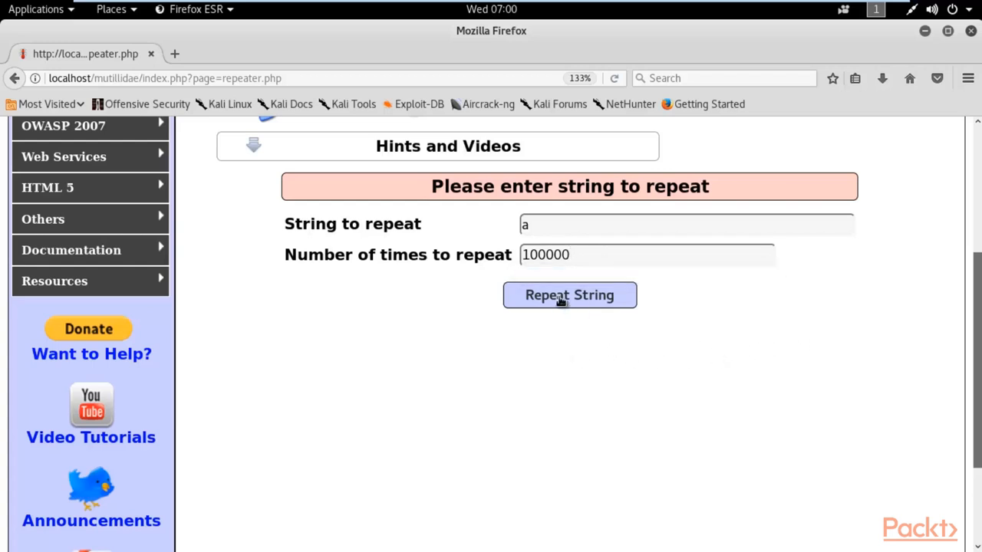
pyautogui.moveTo(448, 8)
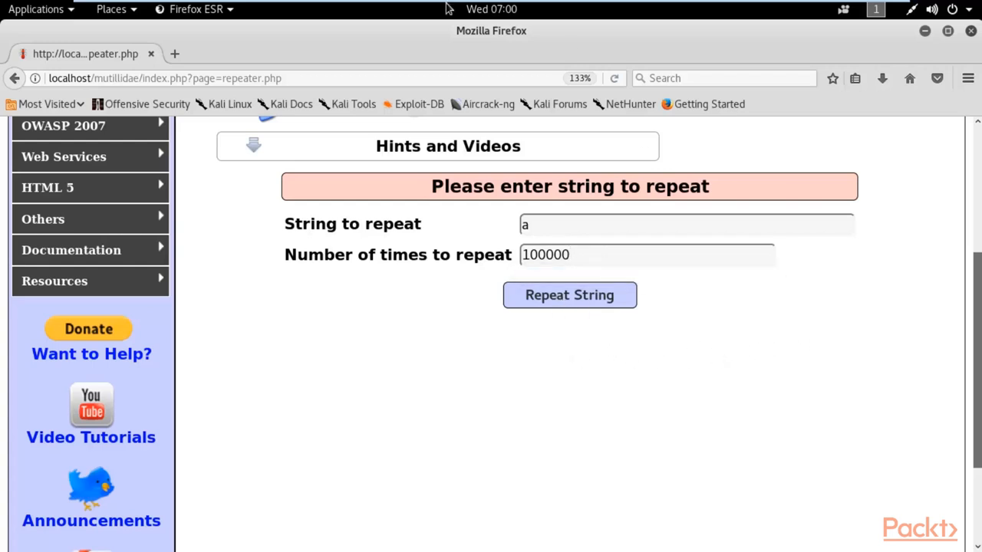
pyautogui.moveTo(405, 52)
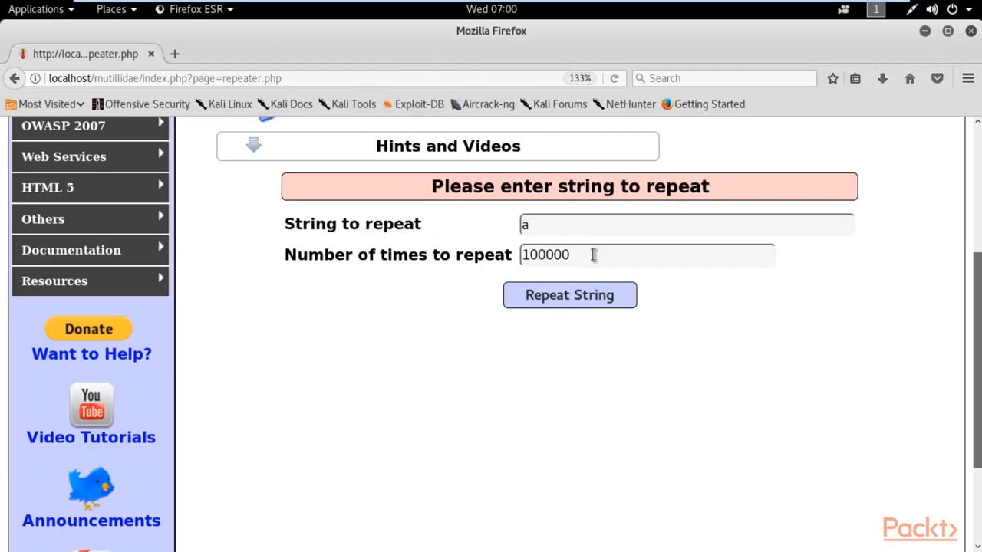
# Step: Submit the Repeater form with 'a' × 100000, leaving the page hung and blank
pyautogui.click(803, 220)
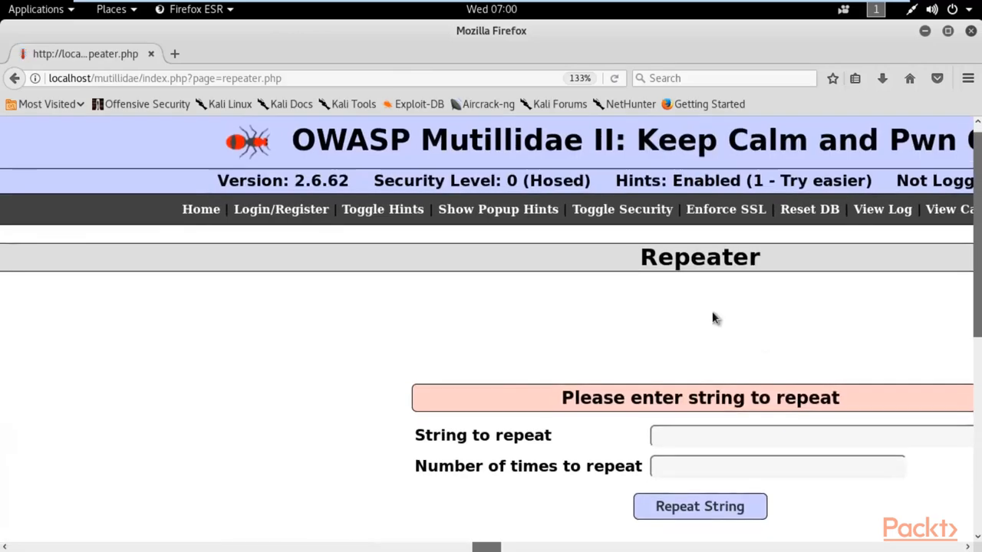
pyautogui.click(699, 507)
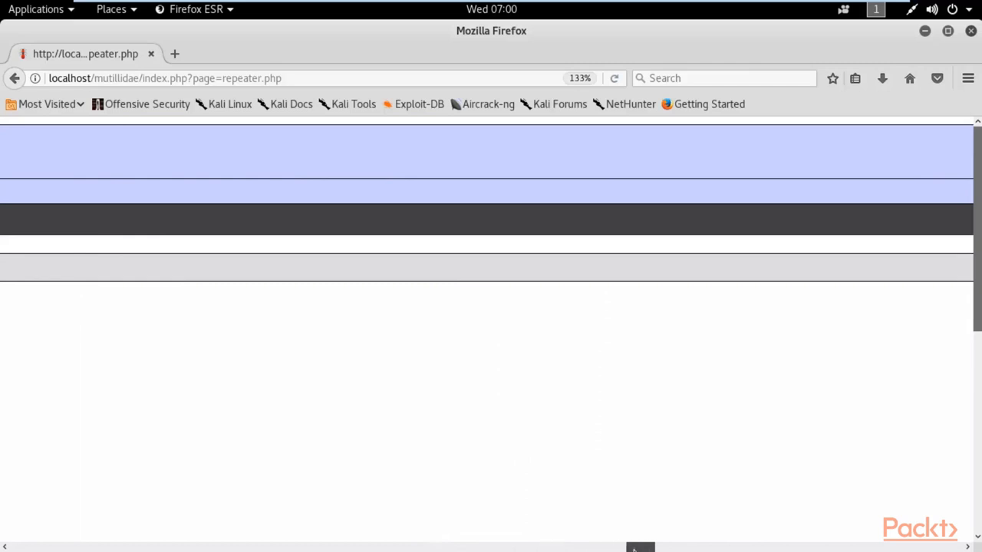
pyautogui.moveTo(526, 324)
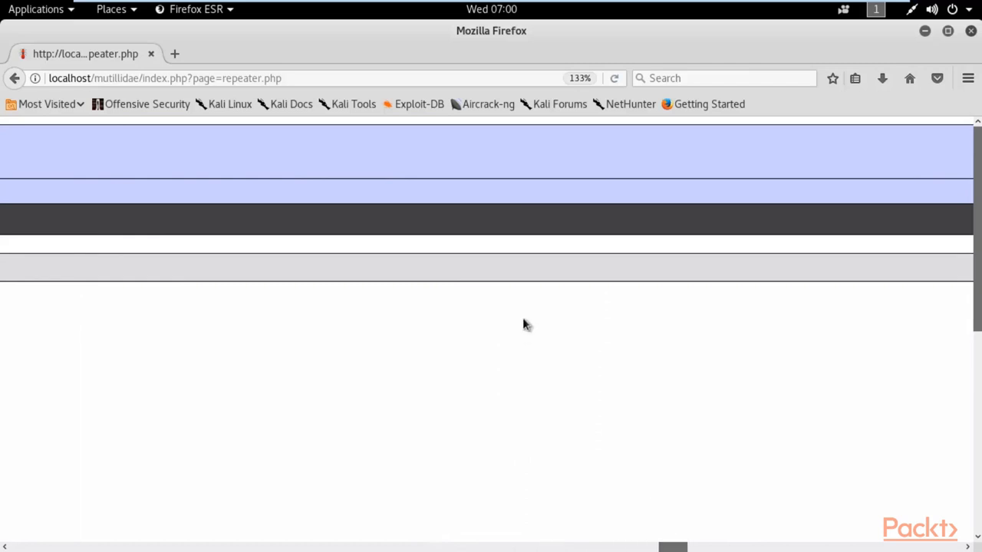